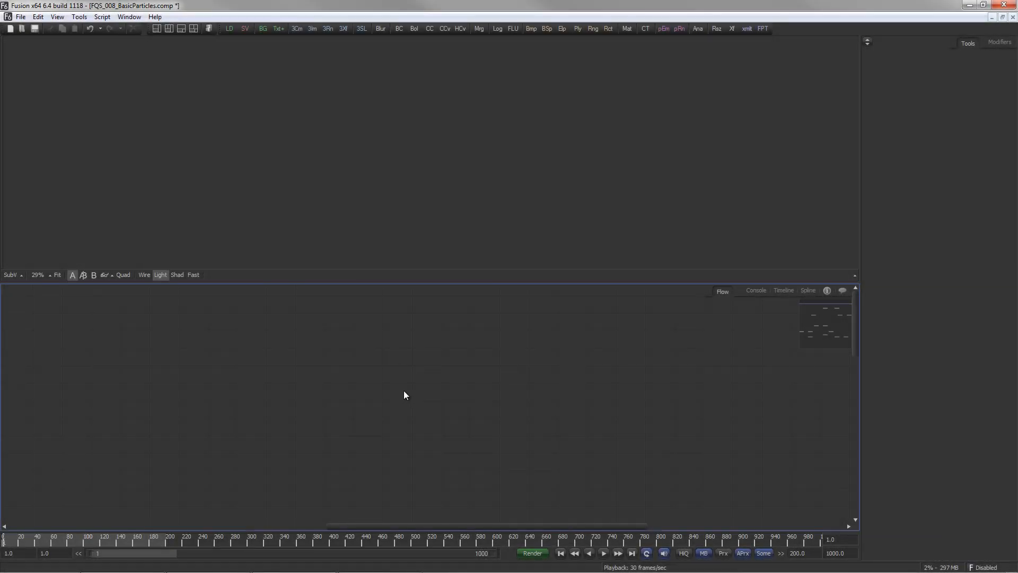
Step: Add pEmitter and pRender, view pRender, and set its Output Mode to 3D
left_click(663, 28)
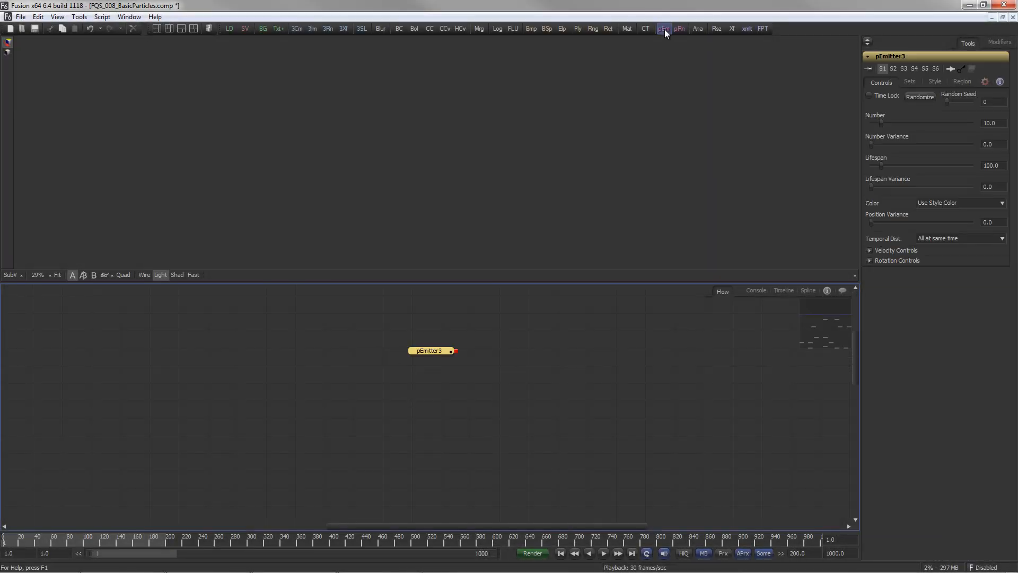
left_click(680, 29)
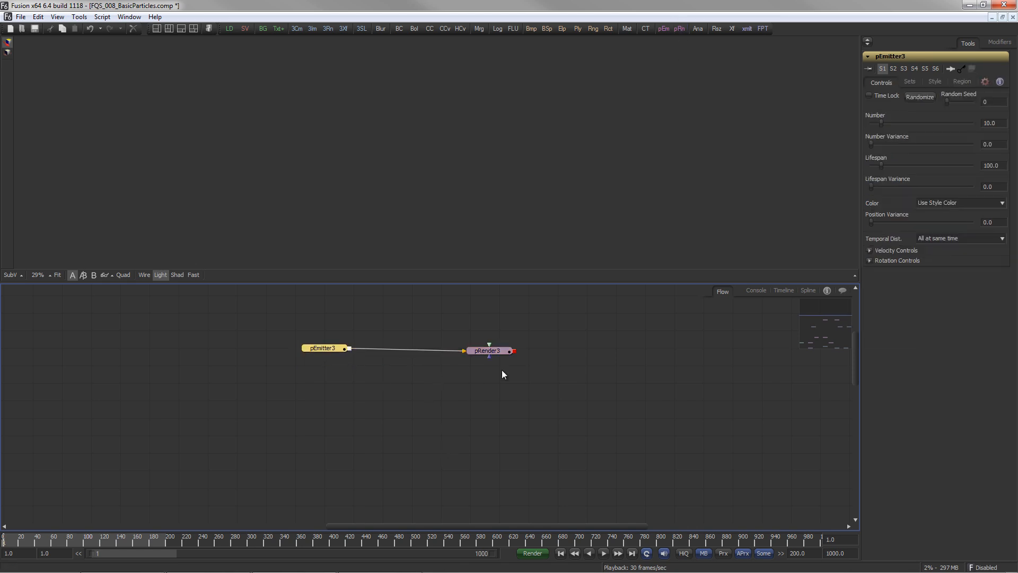
left_click(489, 351)
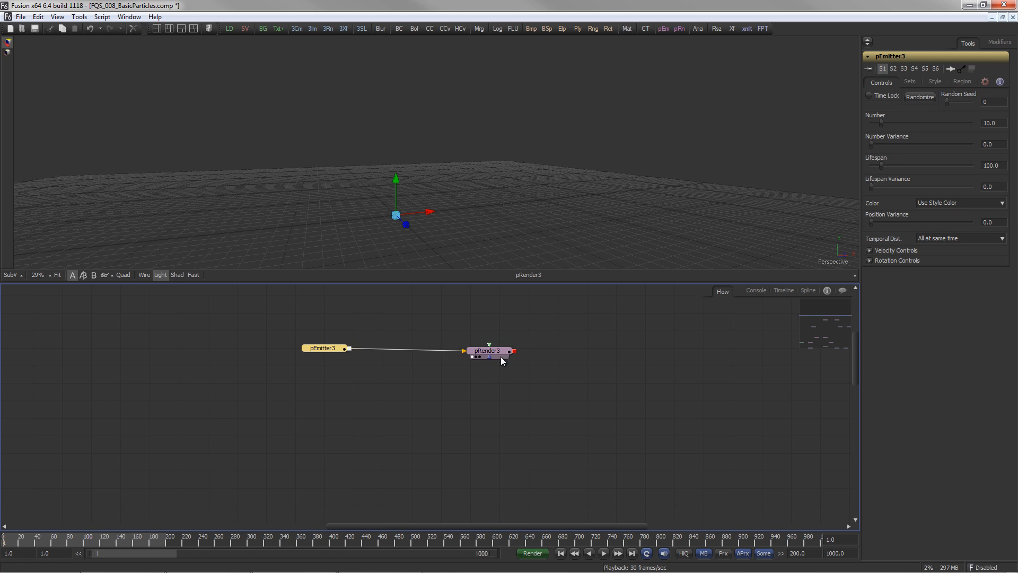
left_click(497, 348)
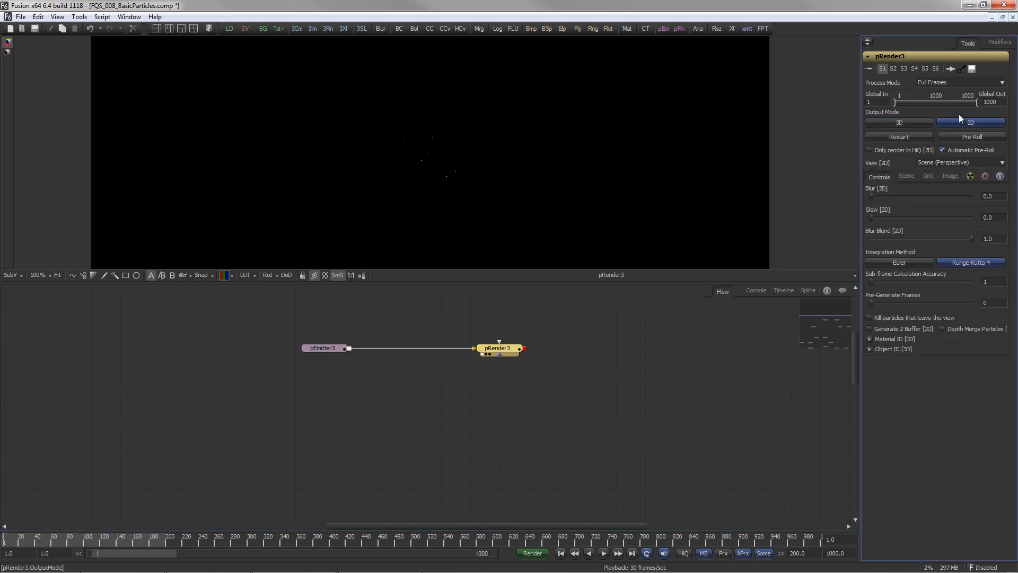
left_click(899, 122)
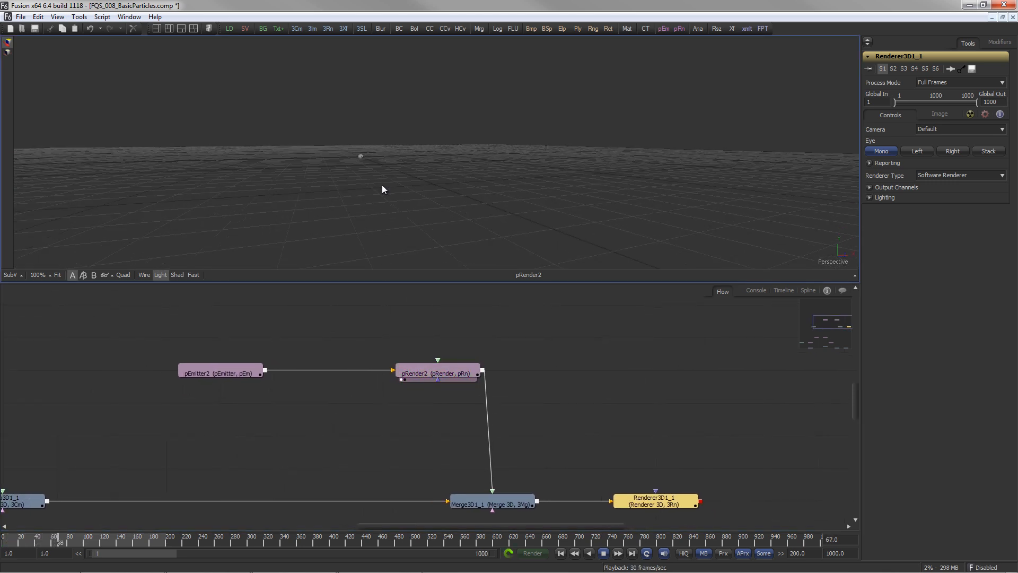
Step: Give pEmitter2 velocity variance, a 90° angle, and wider Angle and Angle Z variance
left_click(220, 373)
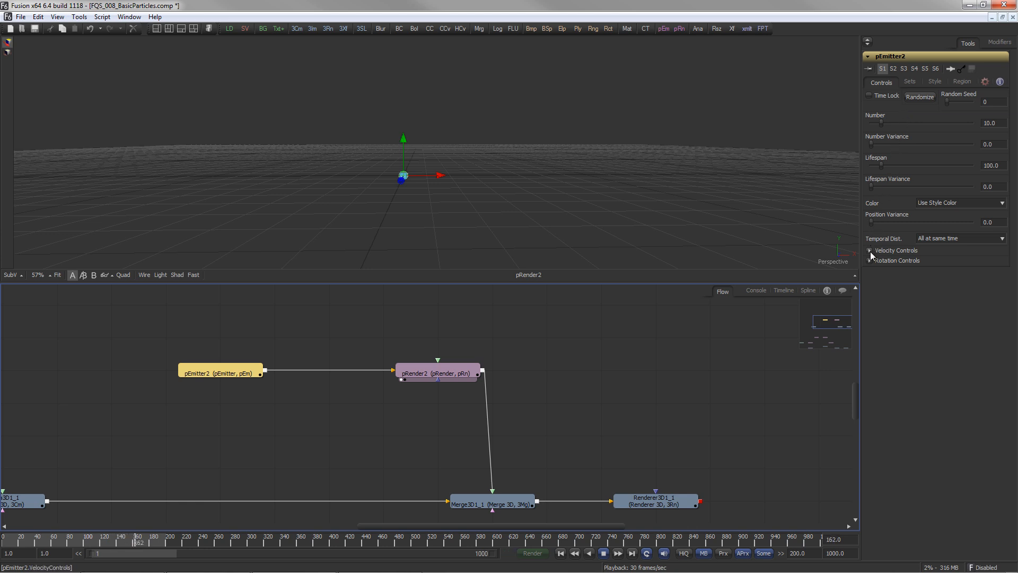
left_click(897, 250)
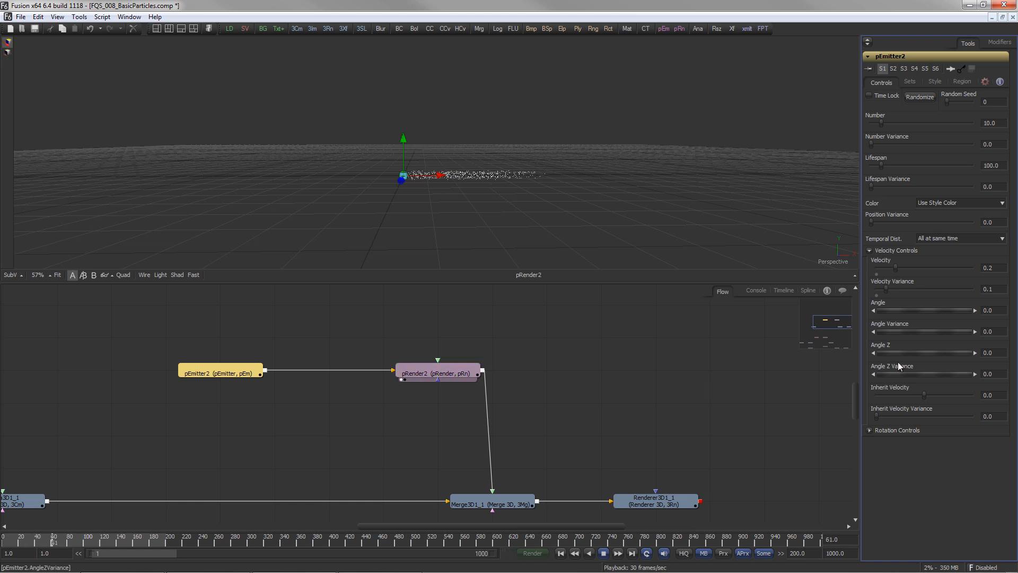
left_click_drag(876, 290, 938, 289)
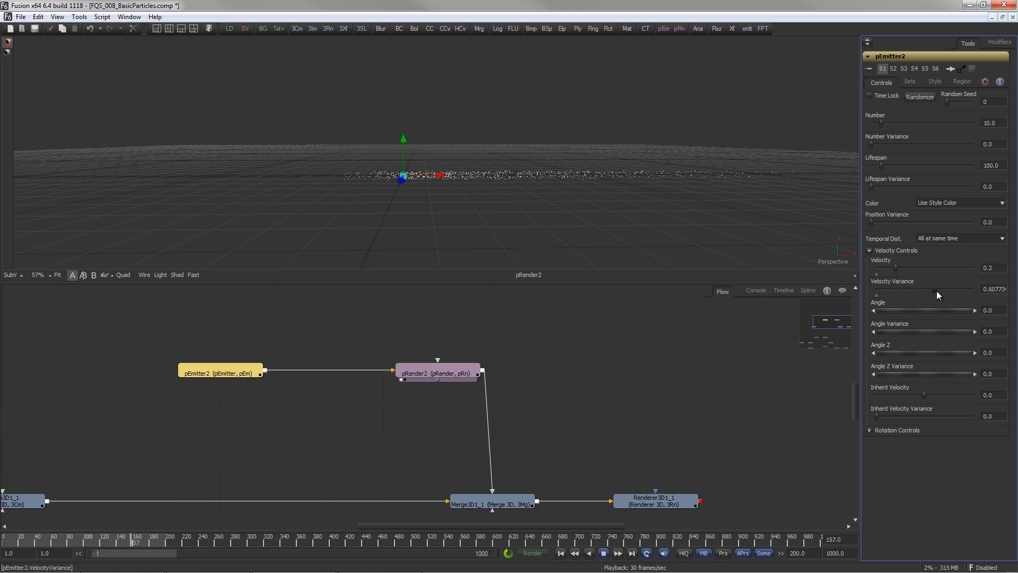
left_click_drag(938, 295, 954, 296)
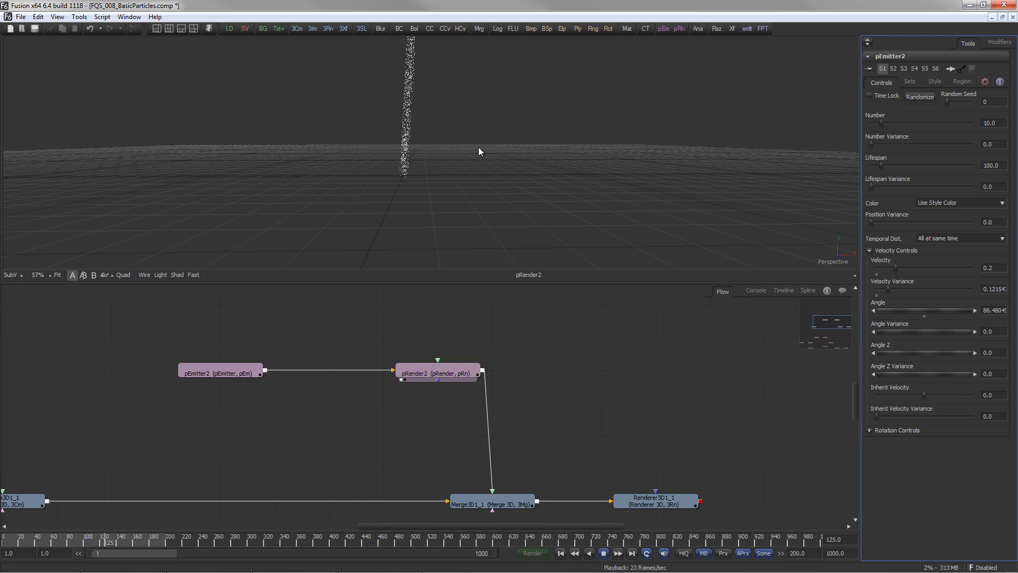
left_click_drag(876, 331, 924, 331)
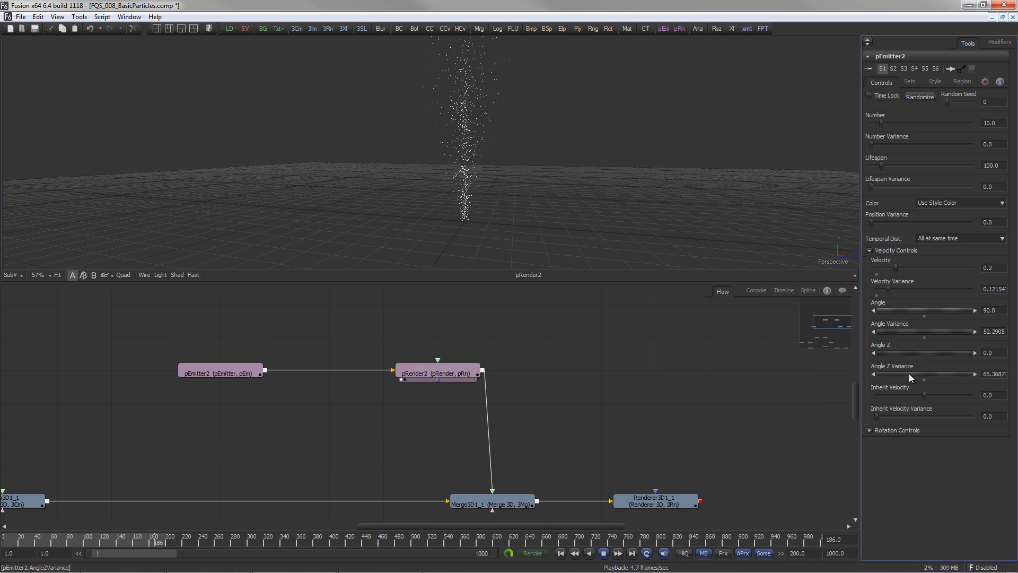
left_click_drag(911, 378, 971, 374)
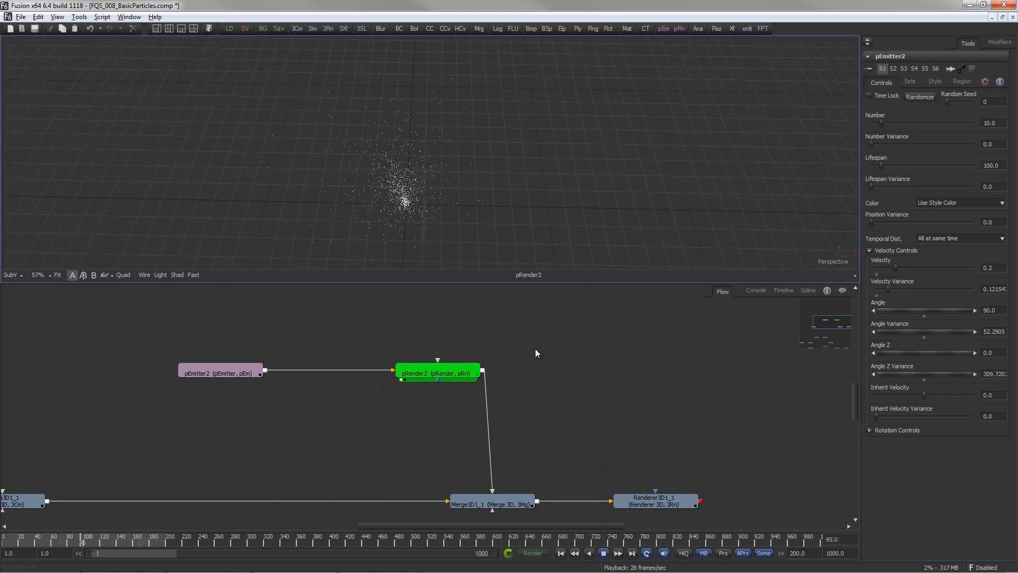
Step: Try the Blob and Coopers particle styles in pEmitter2's Style settings
left_click(934, 81)
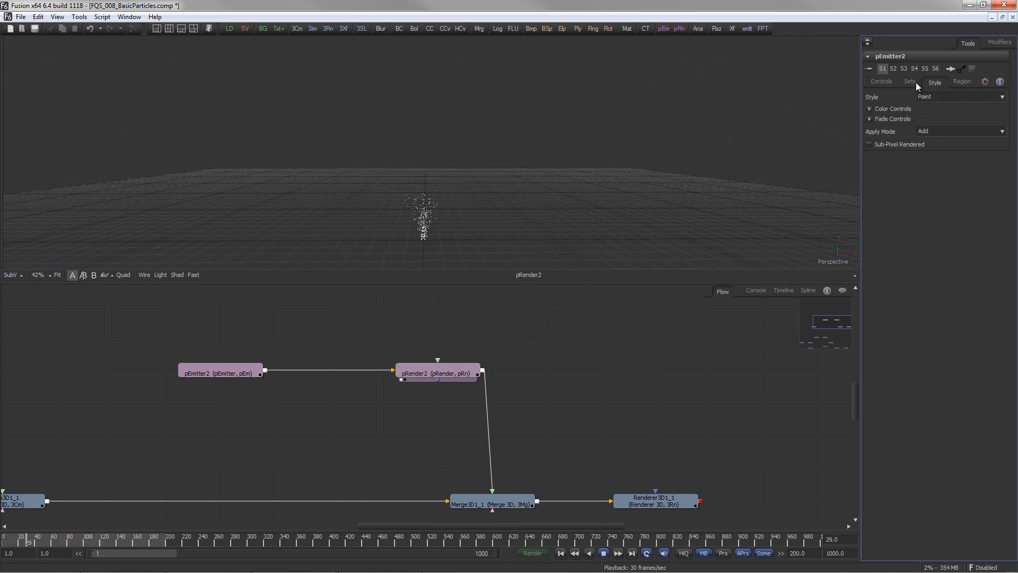
left_click(961, 96)
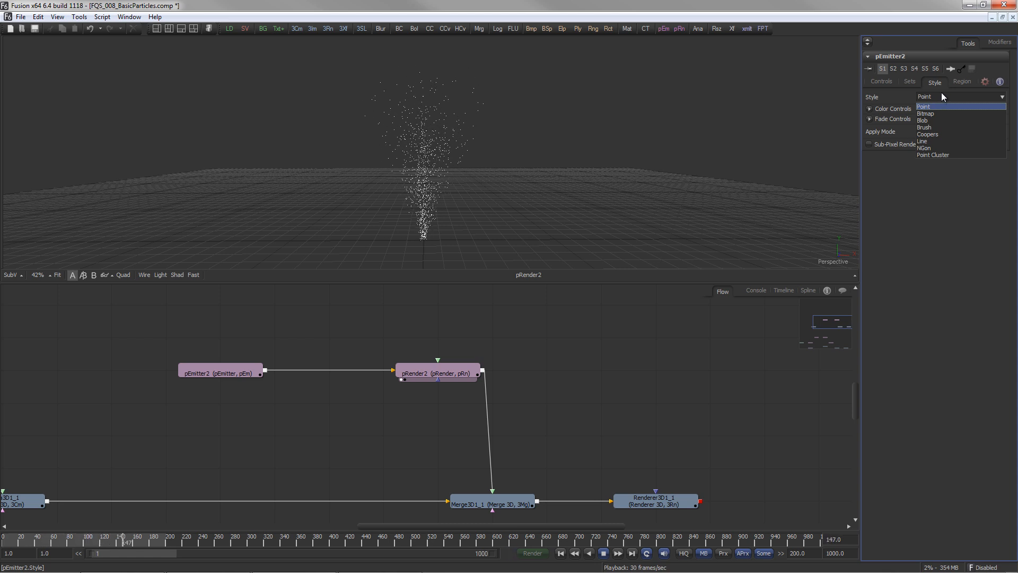
left_click(922, 120)
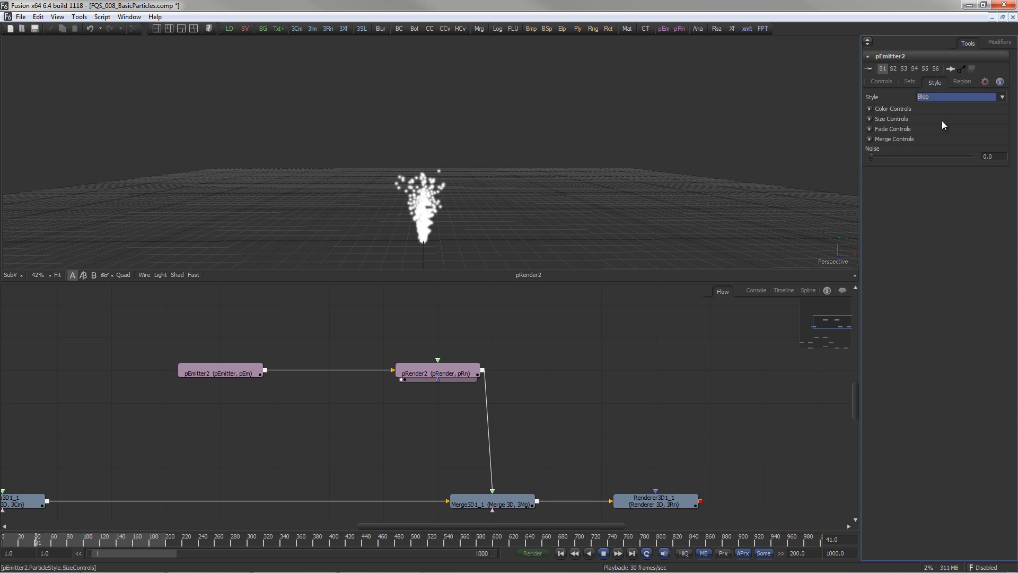
left_click(958, 96)
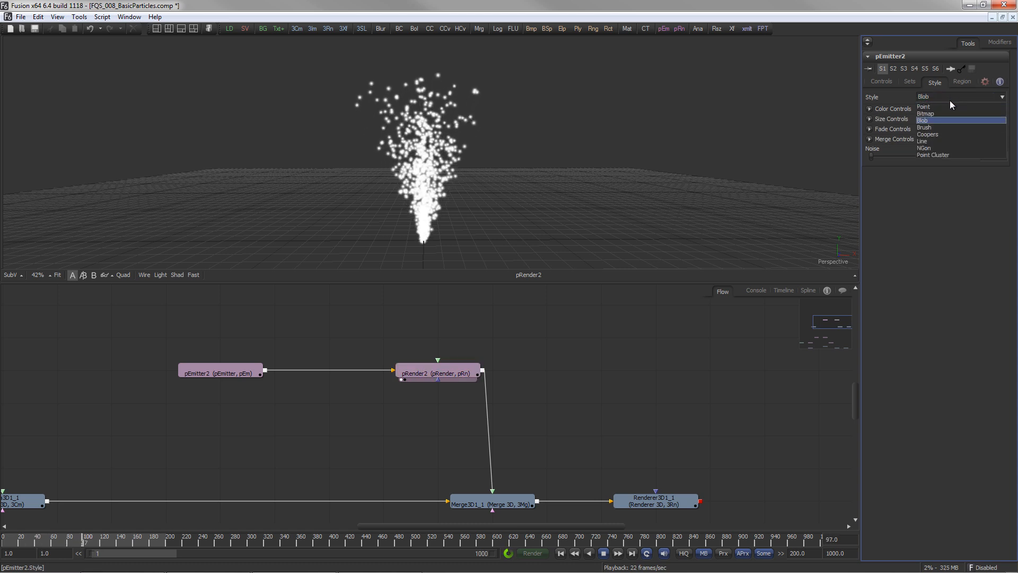
left_click(925, 126)
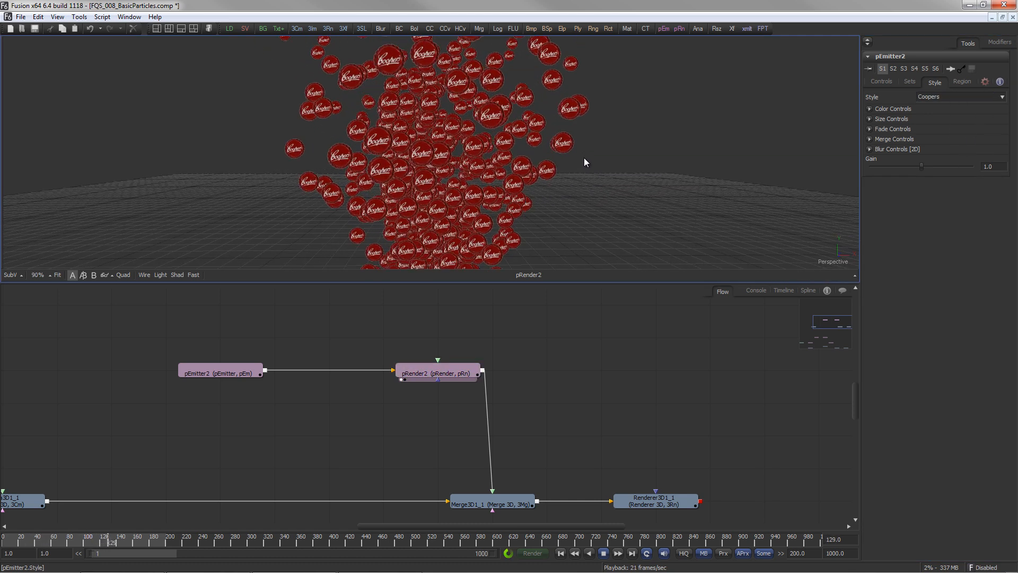
left_click(958, 96)
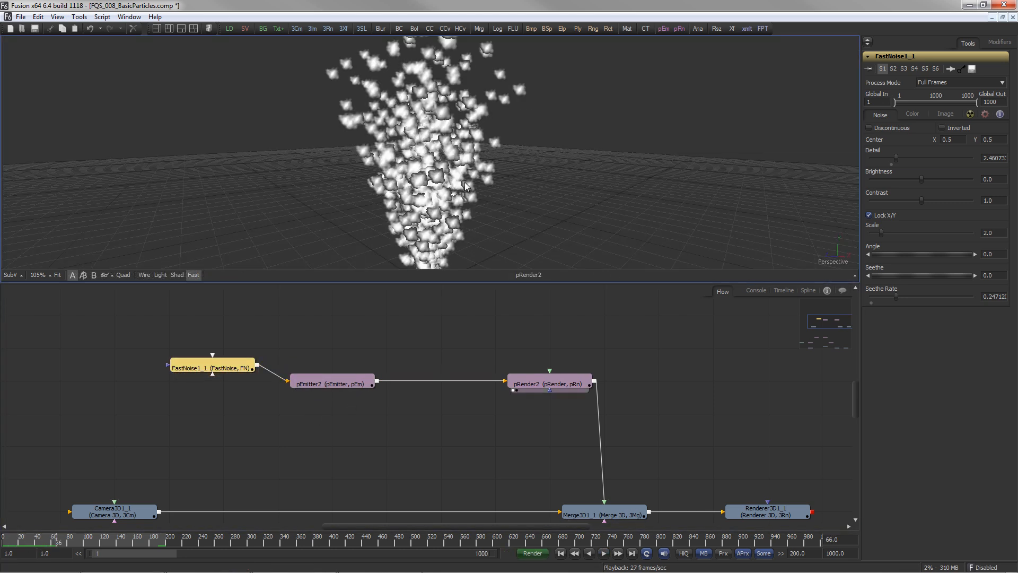
Step: Open the viewer's context menu to set Transparency to Quick Sort
right_click(465, 187)
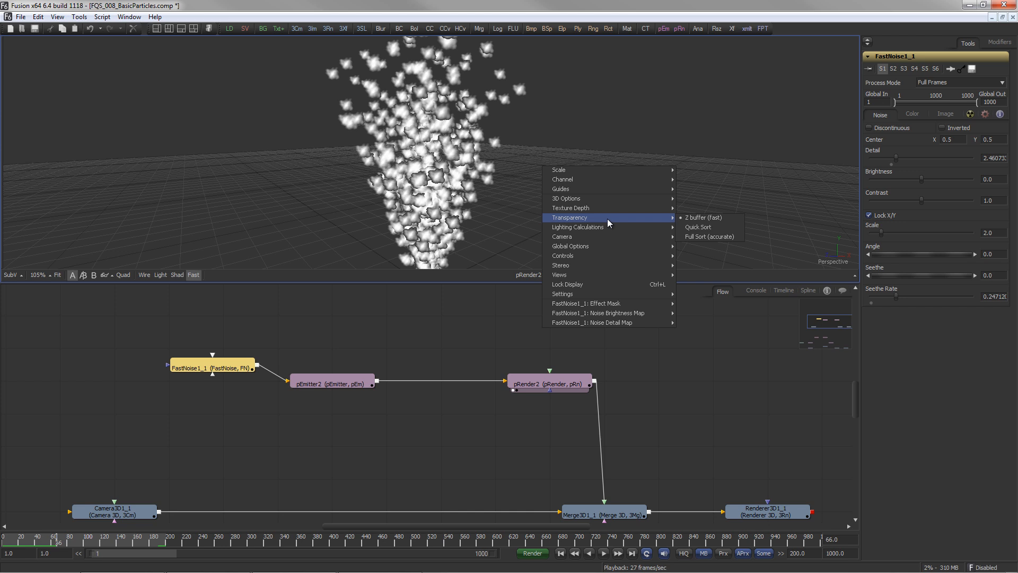
mouse_move(698, 226)
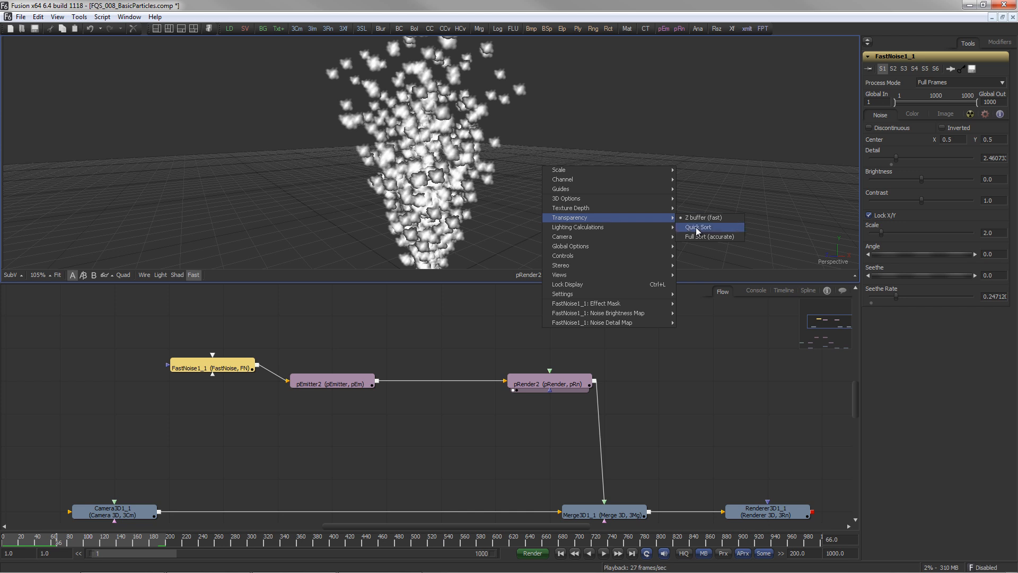
mouse_move(722, 231)
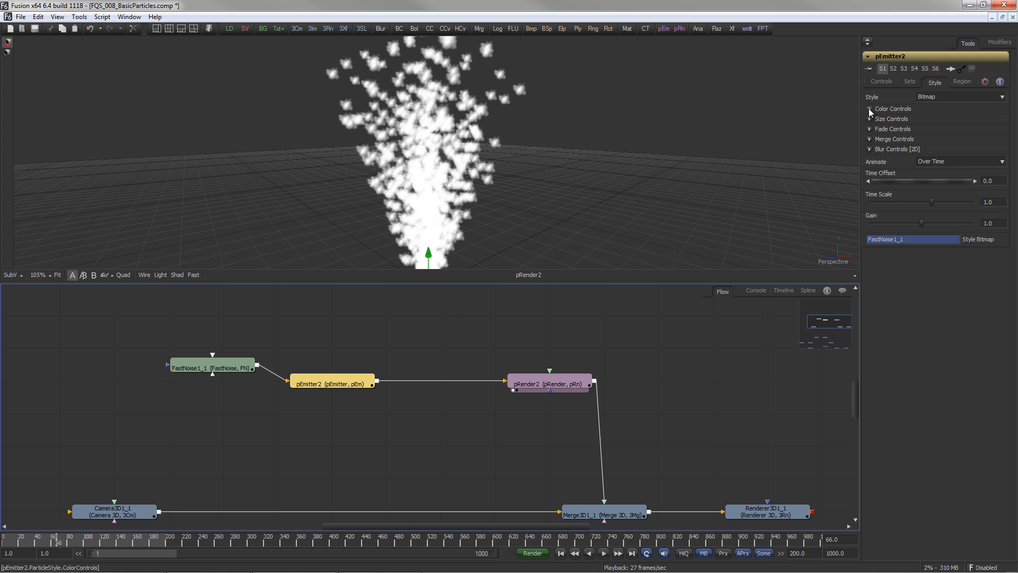
Step: Expand Color and Size Controls and enlarge the particles to size 0.5
left_click(870, 109)
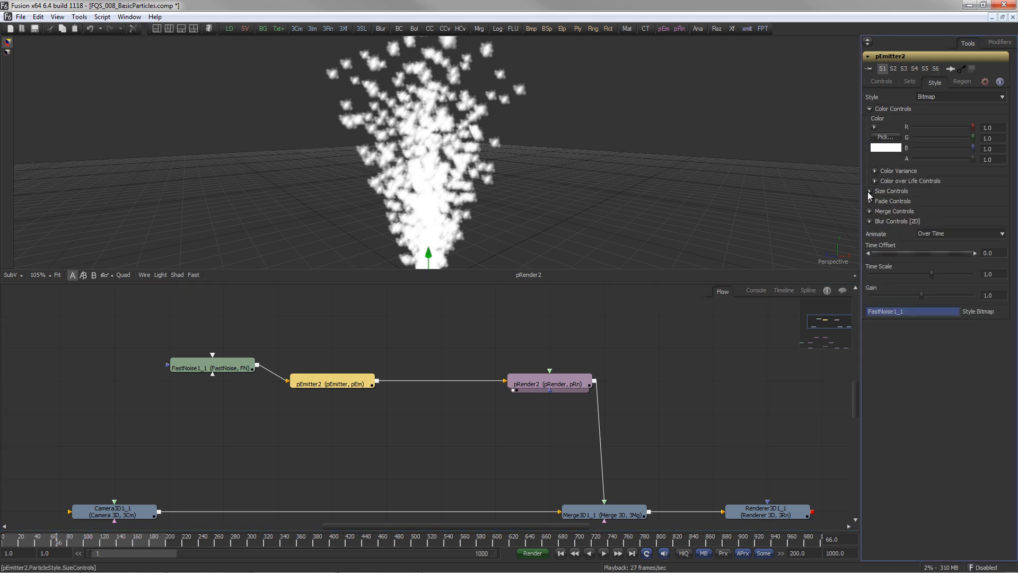
left_click(870, 191)
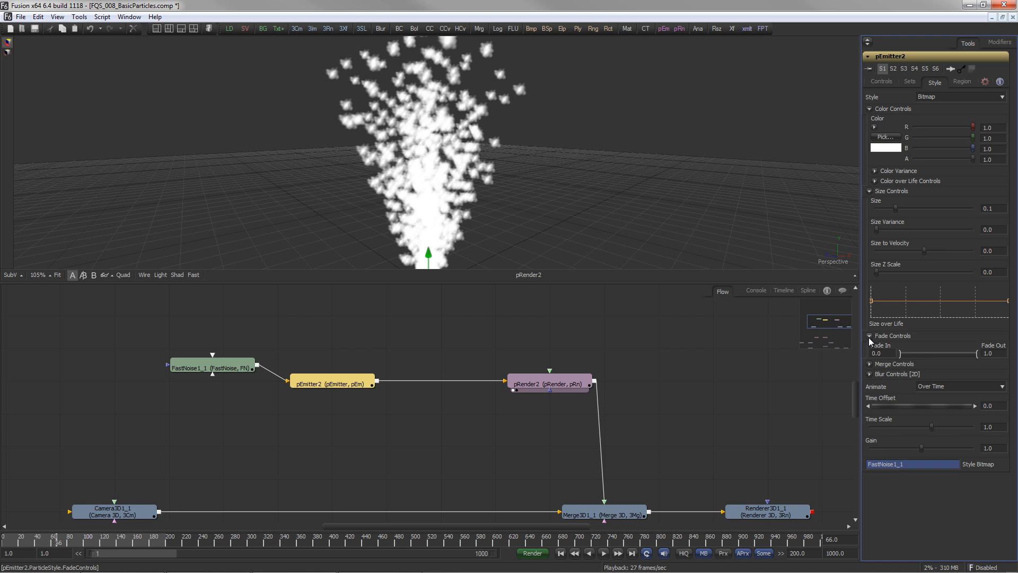
left_click_drag(880, 208, 958, 208)
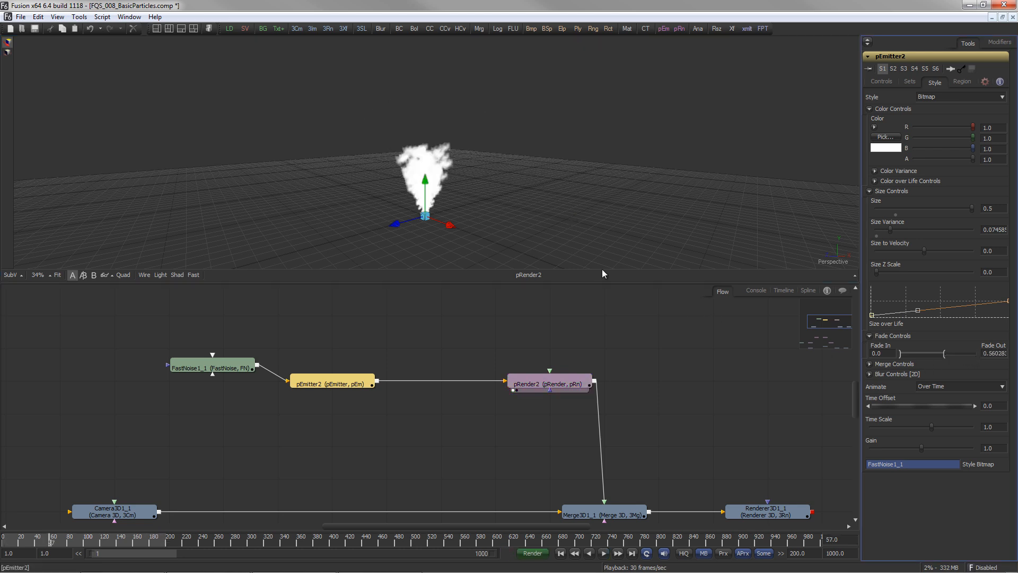
left_click(602, 554)
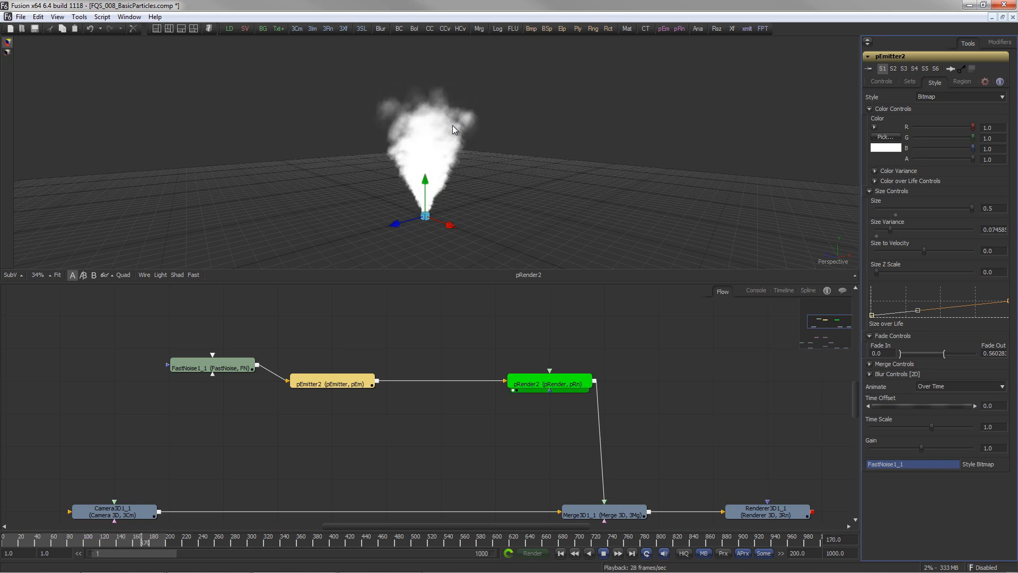
left_click(961, 387)
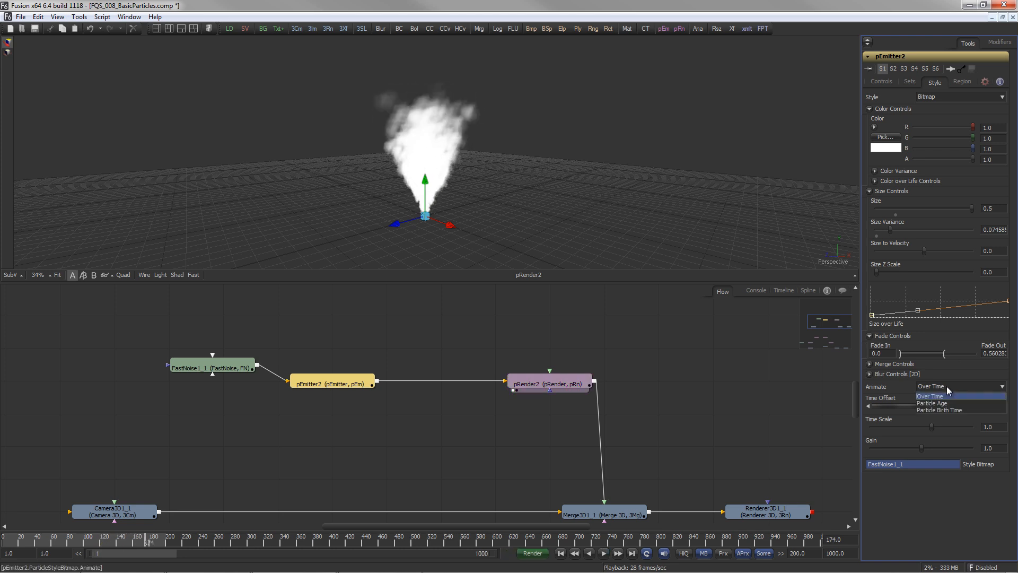
Step: Choose how the noise bitmap animates in the emitter's style settings
left_click(939, 402)
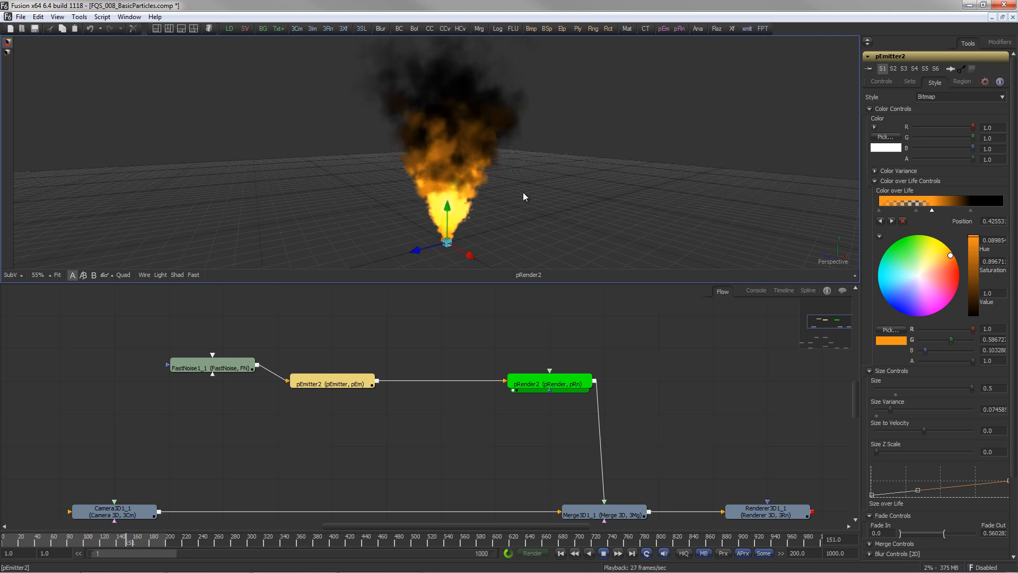
left_click(881, 81)
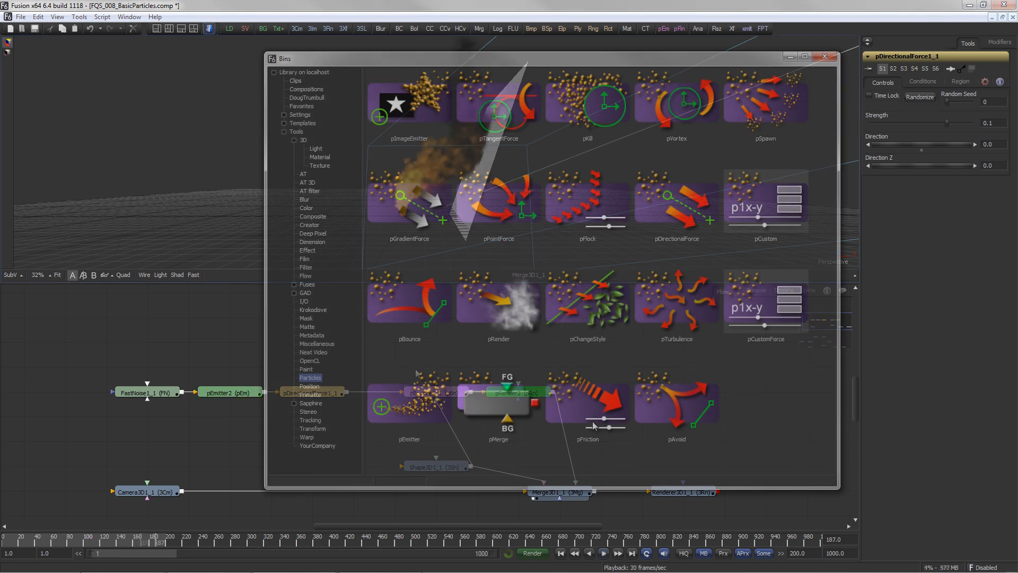
left_click(676, 300)
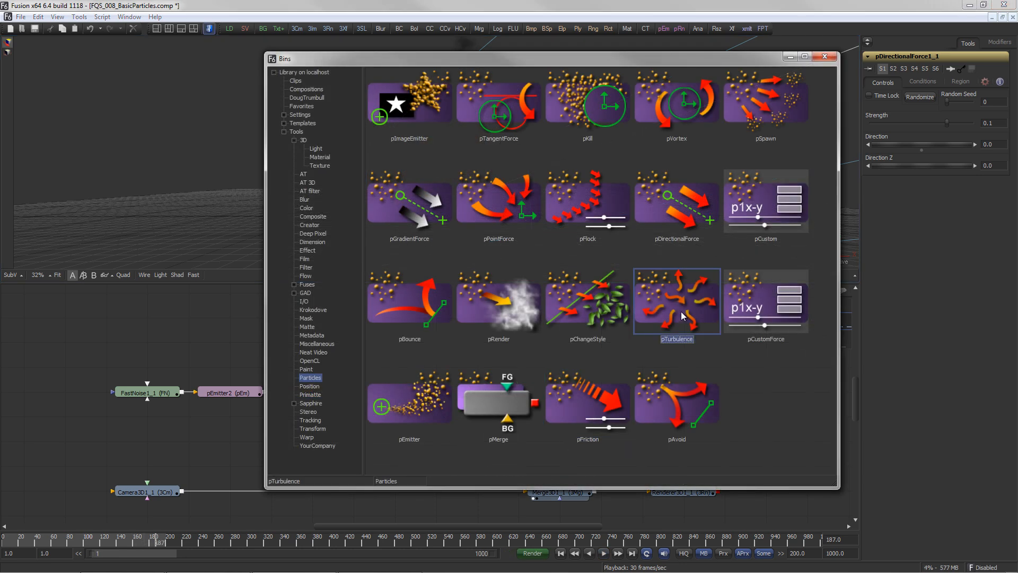
left_click(587, 300)
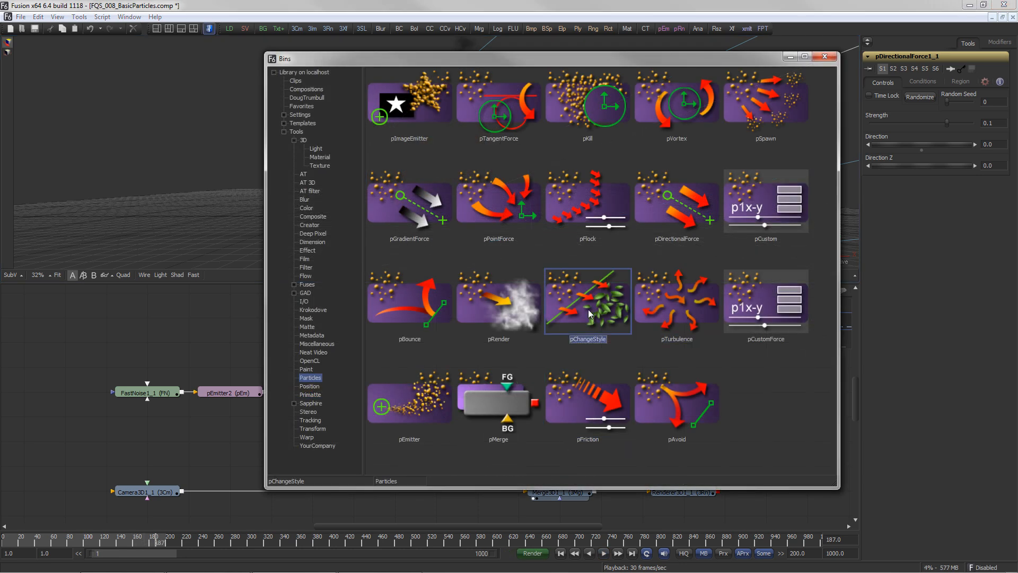
left_click(587, 200)
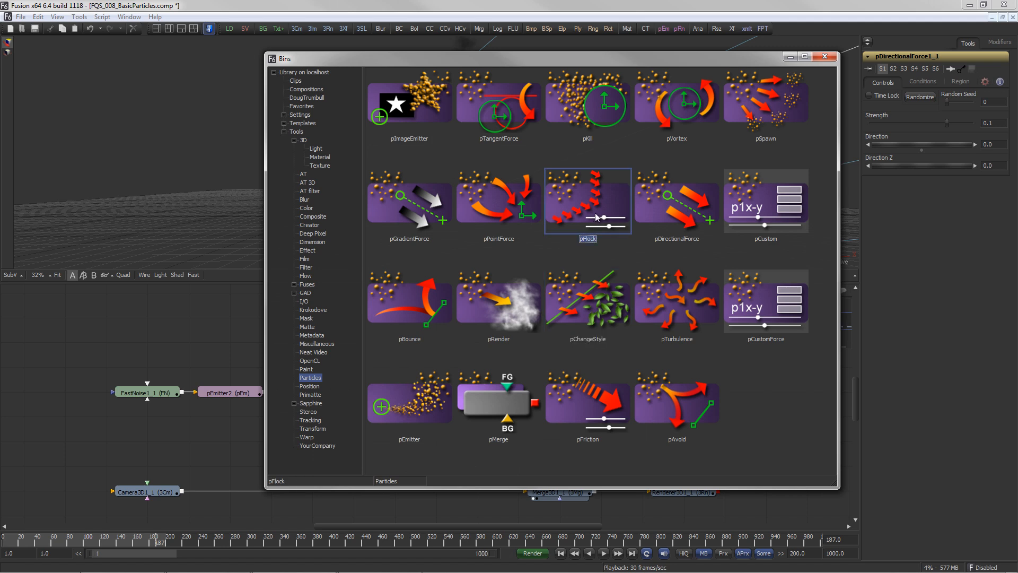